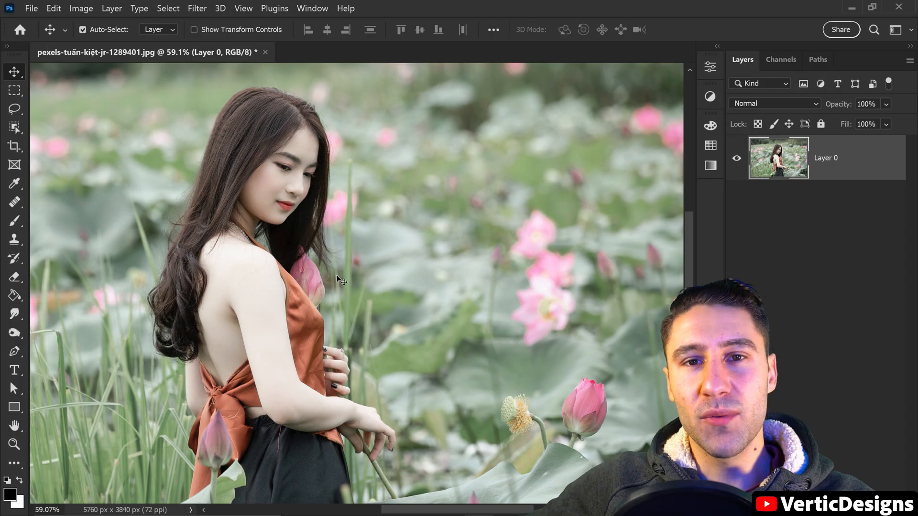
mouse_move(308, 227)
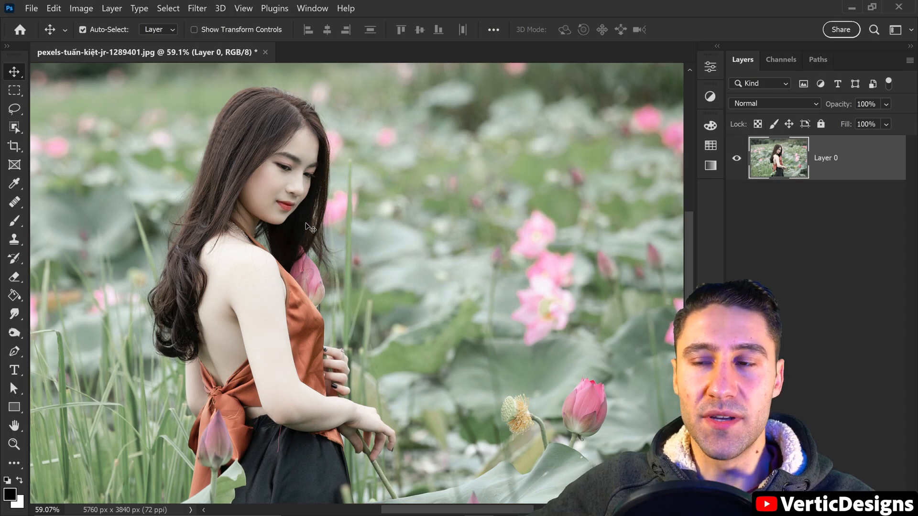
mouse_move(287, 220)
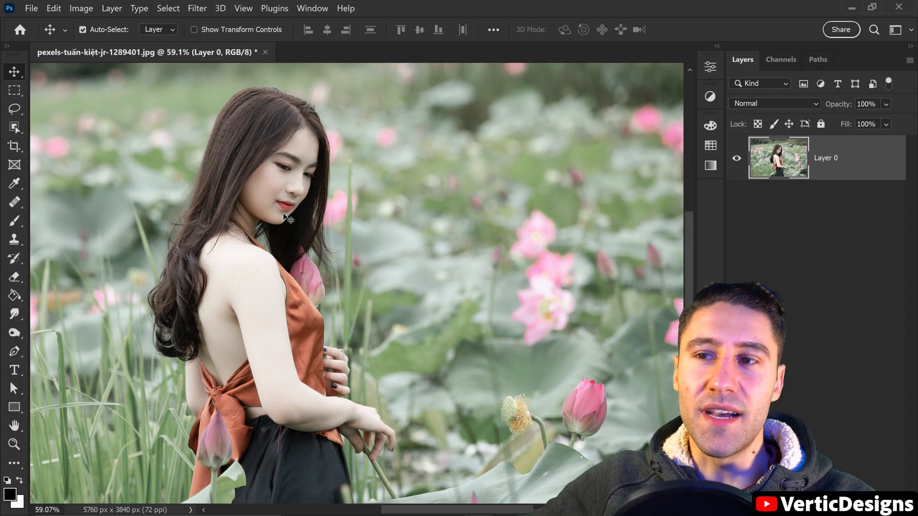
mouse_move(50, 140)
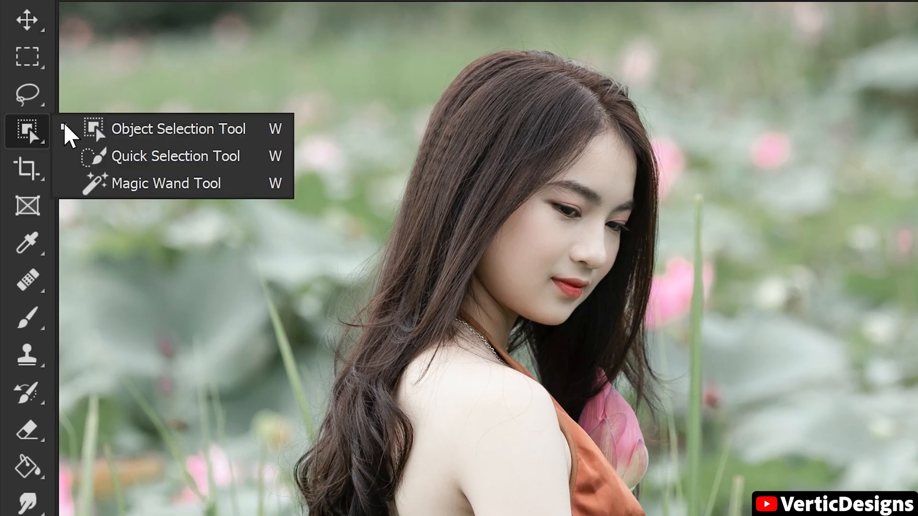
Step: Pick the Object Selection Tool and use Select Subject to outline the woman
left_click(179, 129)
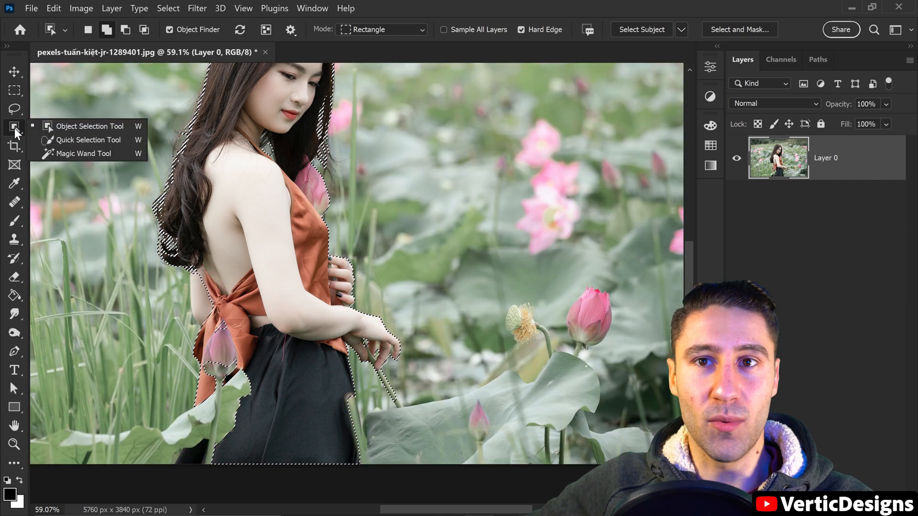
Step: Switch to the Quick Selection Tool to paint refinements into the woman's selection
left_click(88, 139)
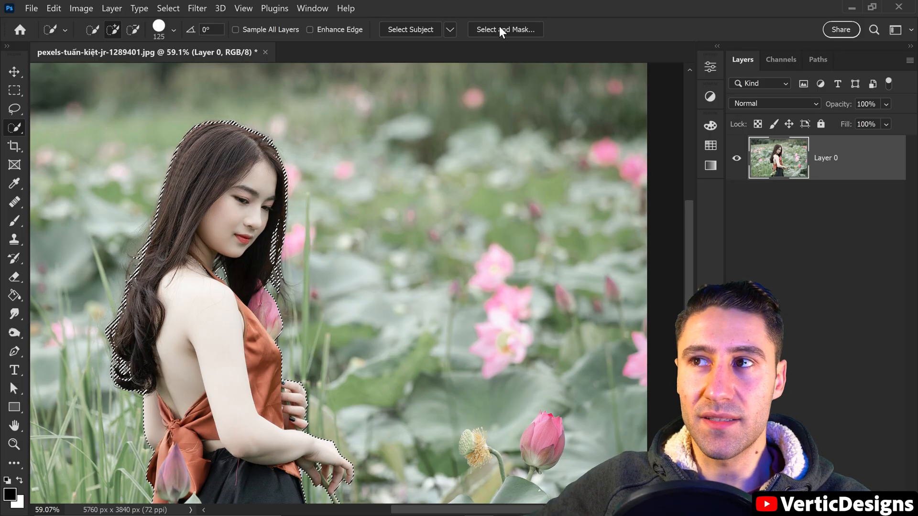
Step: Open Select and Mask with the background previewed as a red Overlay
left_click(504, 29)
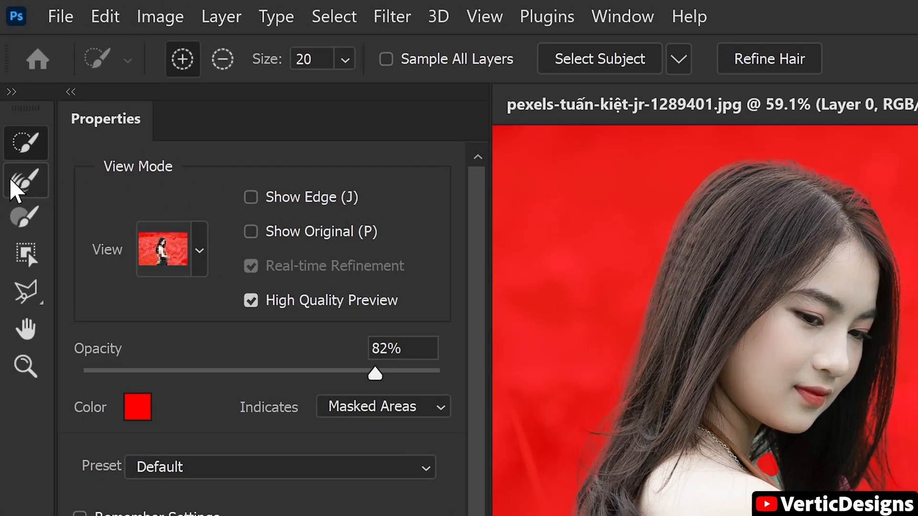
Step: Pick the Refine Edge Brush for painting along the woman's hair edges
left_click(26, 179)
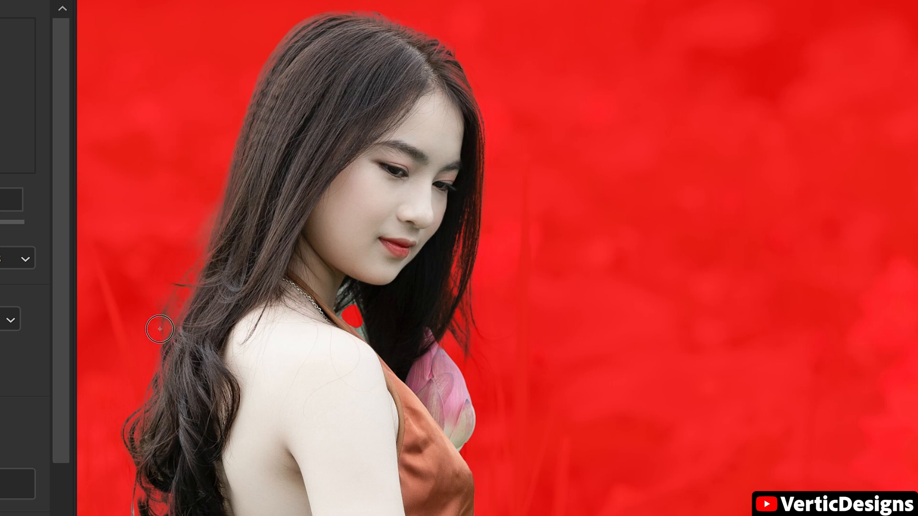
mouse_move(159, 306)
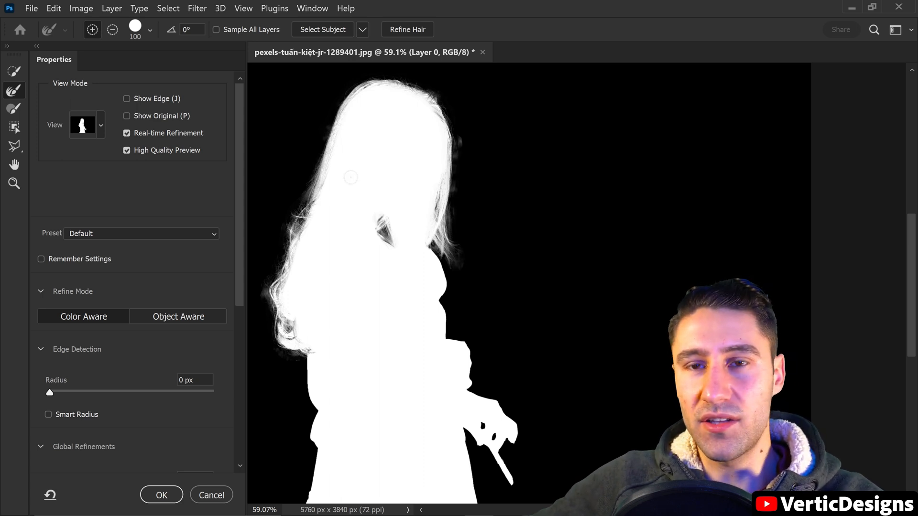
mouse_move(406, 153)
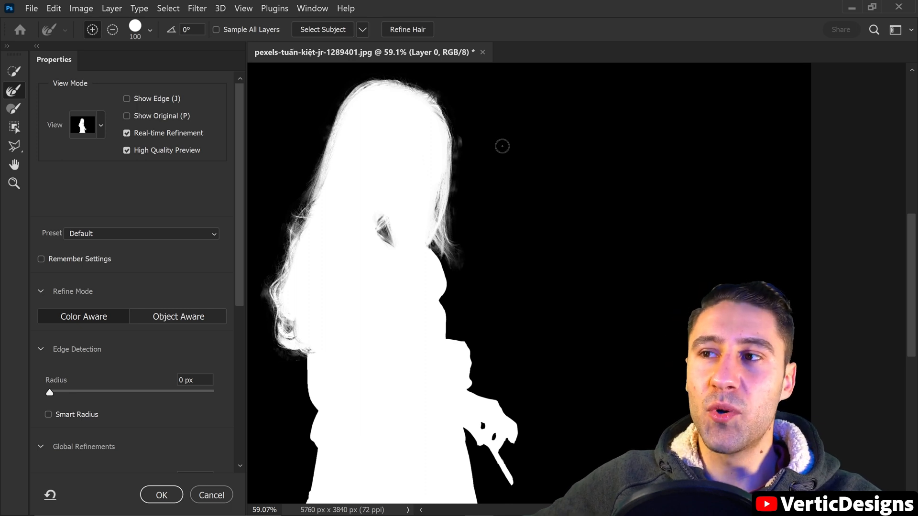
mouse_move(492, 151)
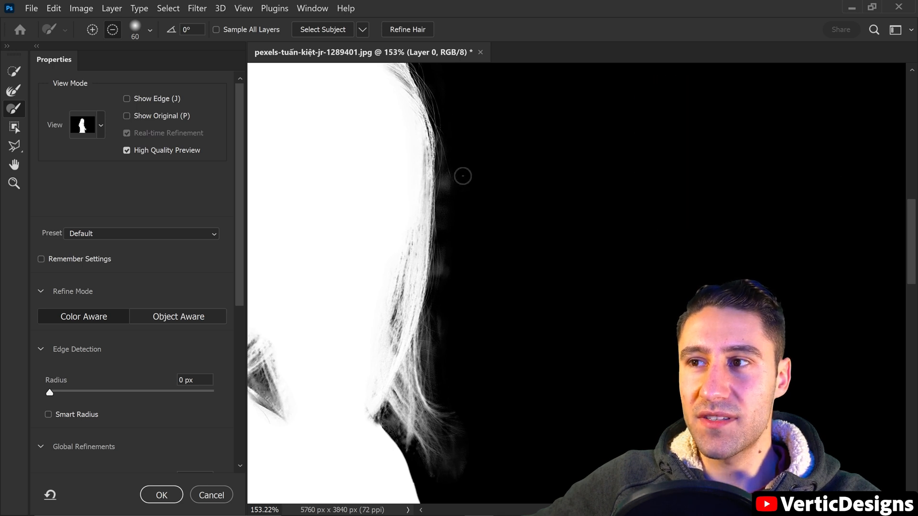
mouse_move(451, 248)
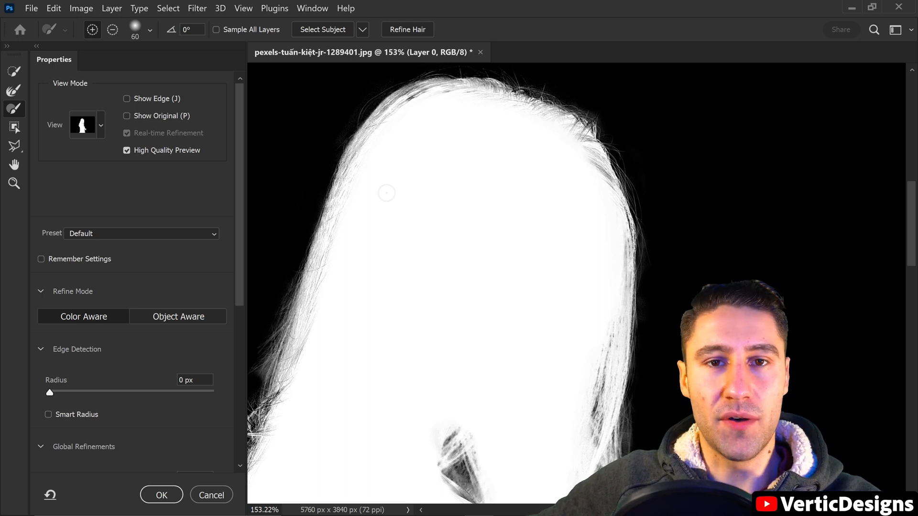
Step: Switch the cleaned-up hair mask preview back to the red Overlay view
left_click(100, 124)
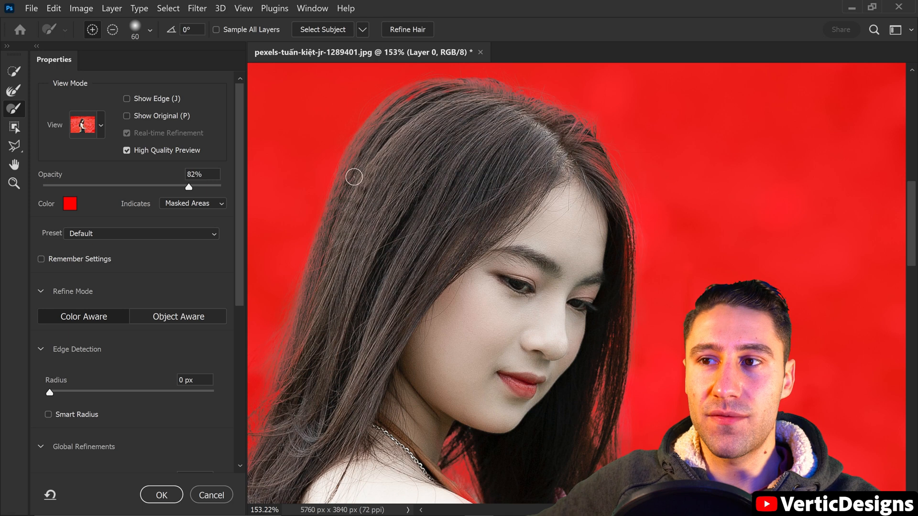
mouse_move(331, 251)
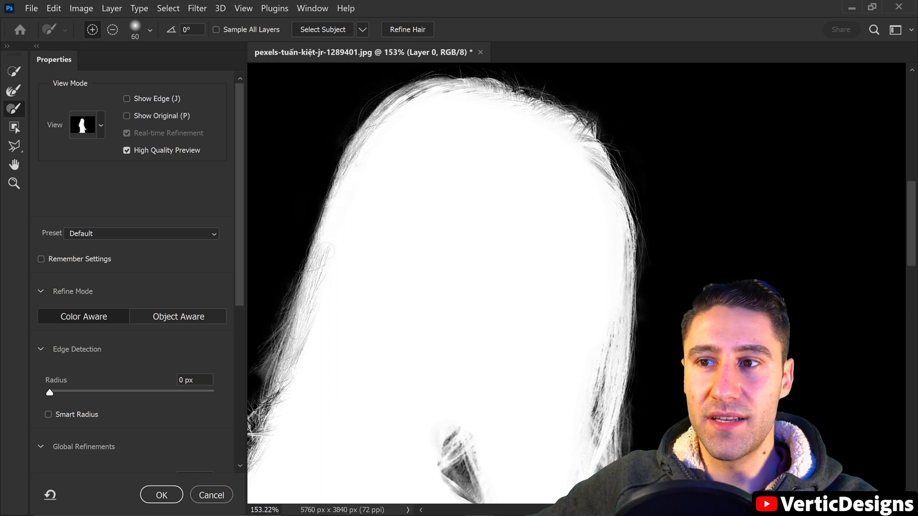
mouse_move(323, 255)
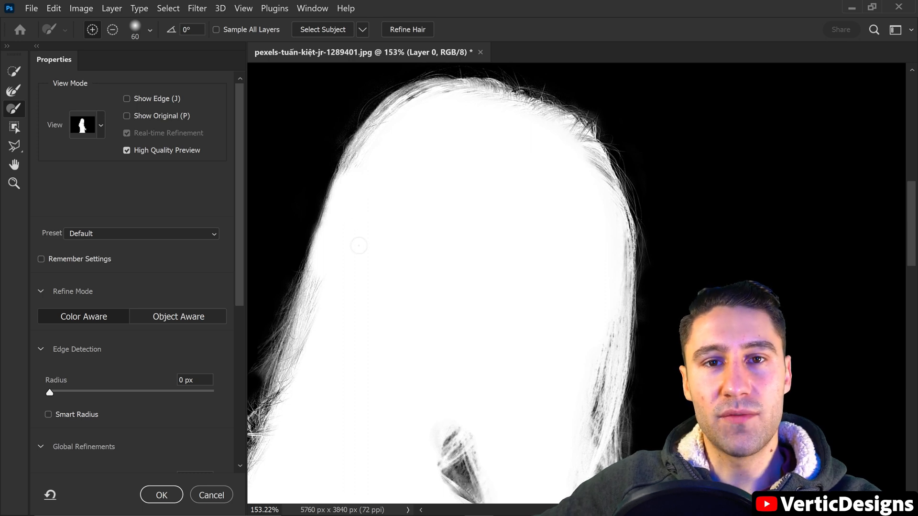
Step: Return to Overlay view after refining hair over the neck and shoulder
left_click(99, 125)
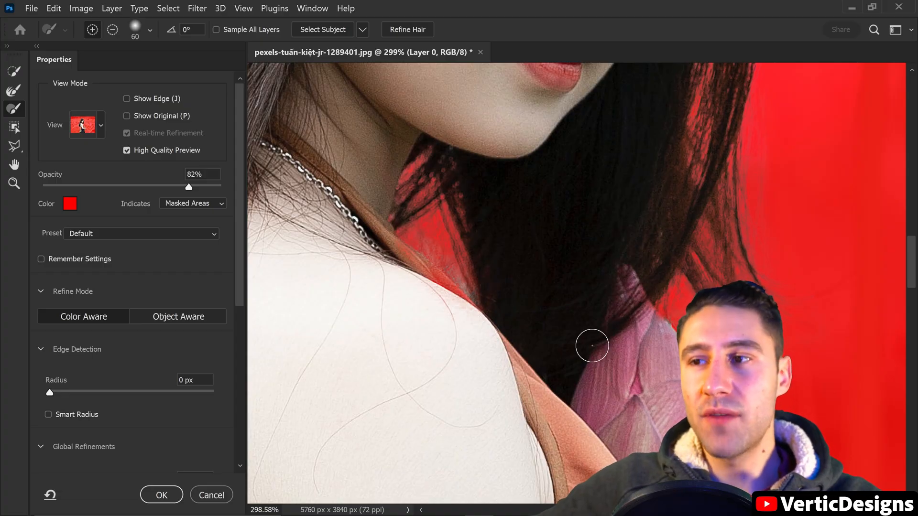
mouse_move(463, 245)
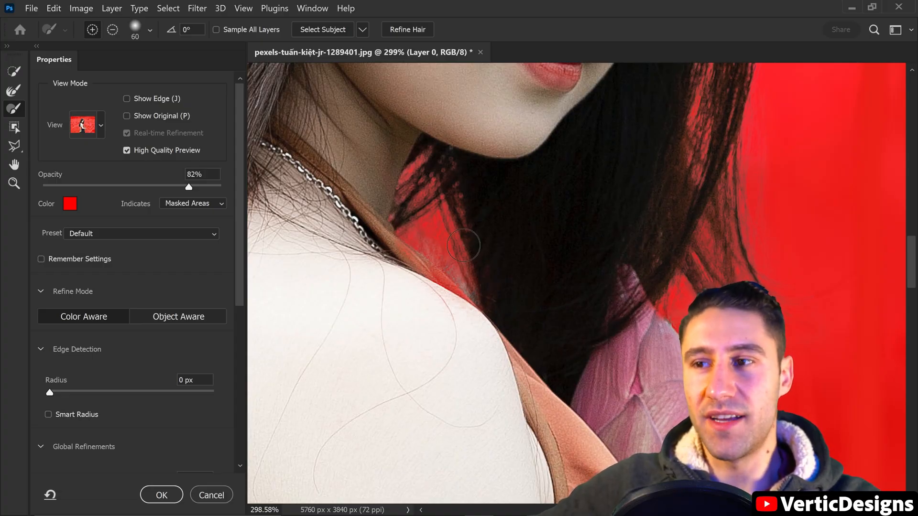
mouse_move(286, 211)
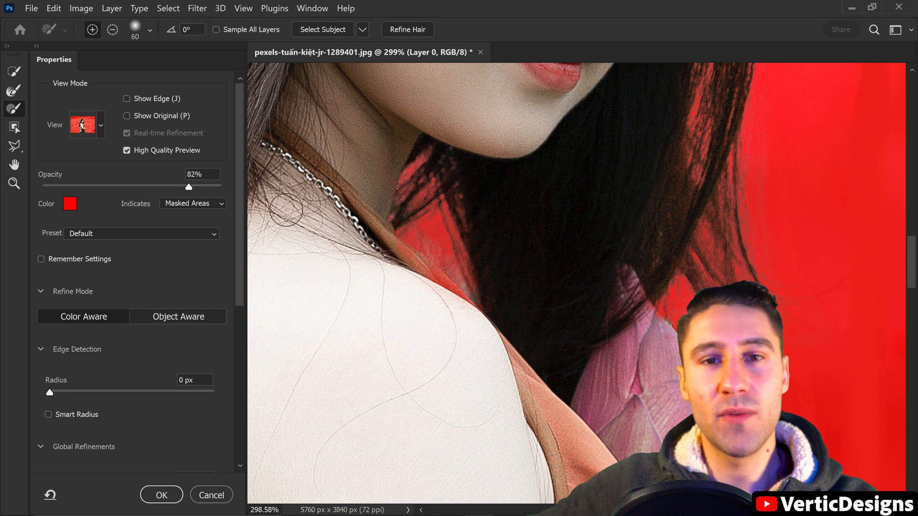
mouse_move(464, 195)
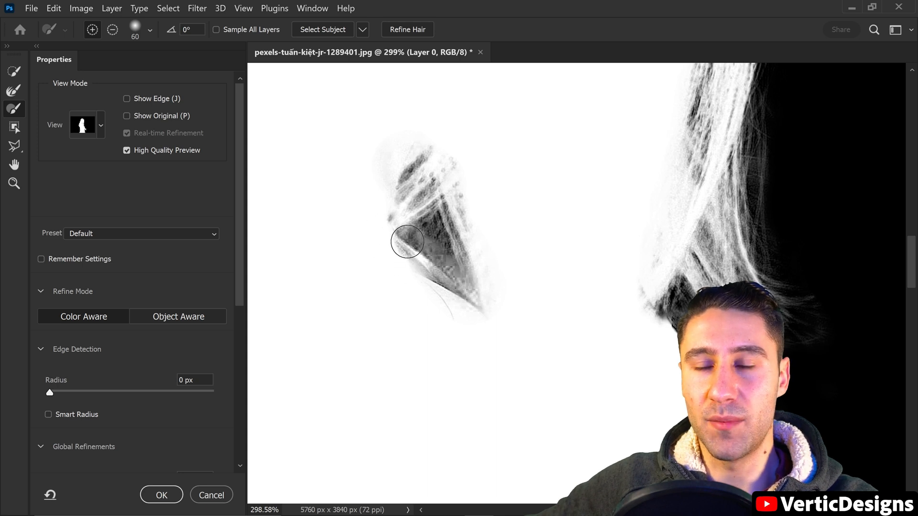
Step: Return to Overlay view and switch to the Polygonal Lasso Tool
left_click(100, 125)
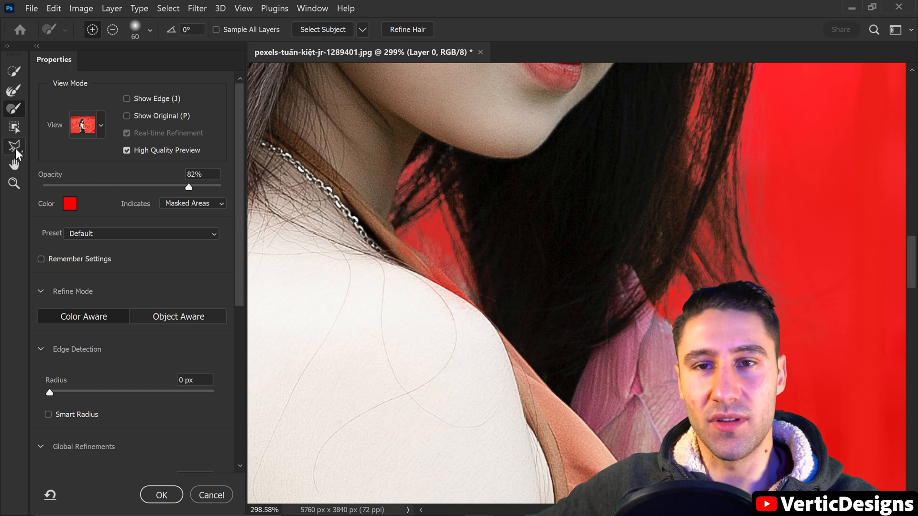
left_click(14, 146)
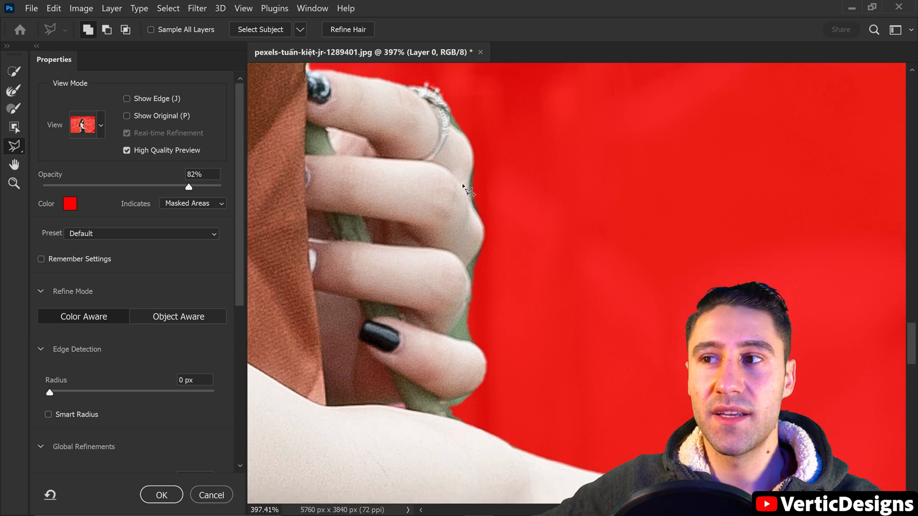
mouse_move(536, 287)
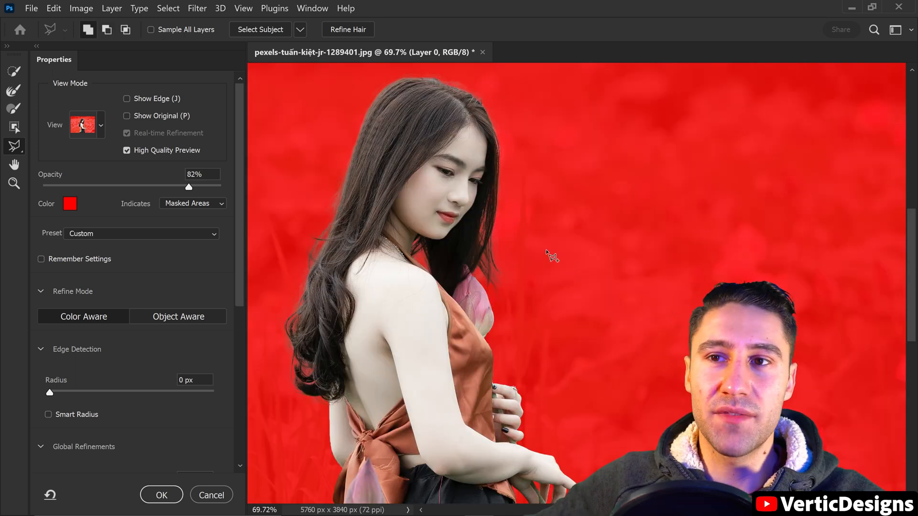
Step: Scroll the Select and Mask properties panel down toward Output Settings
scroll("down", 3)
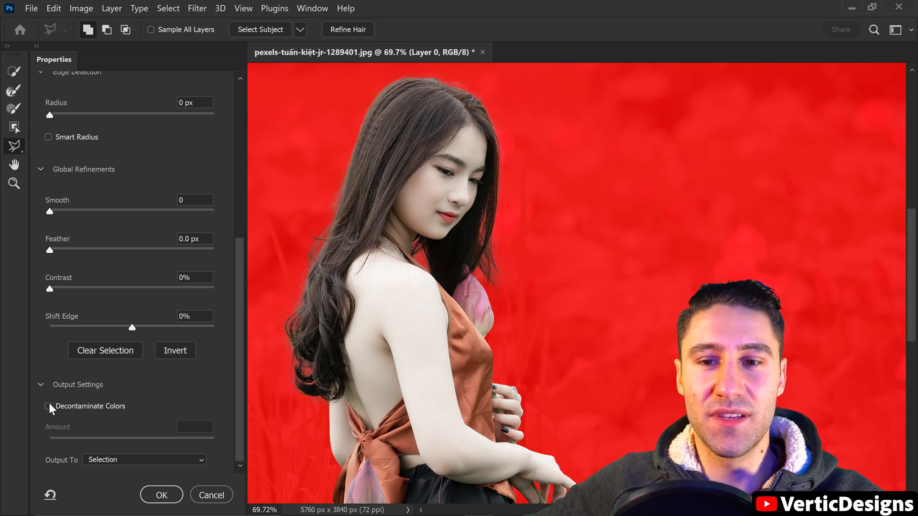
Step: Enable Decontaminate Colors at 50% and output to New Layer with Layer Mask
left_click(49, 406)
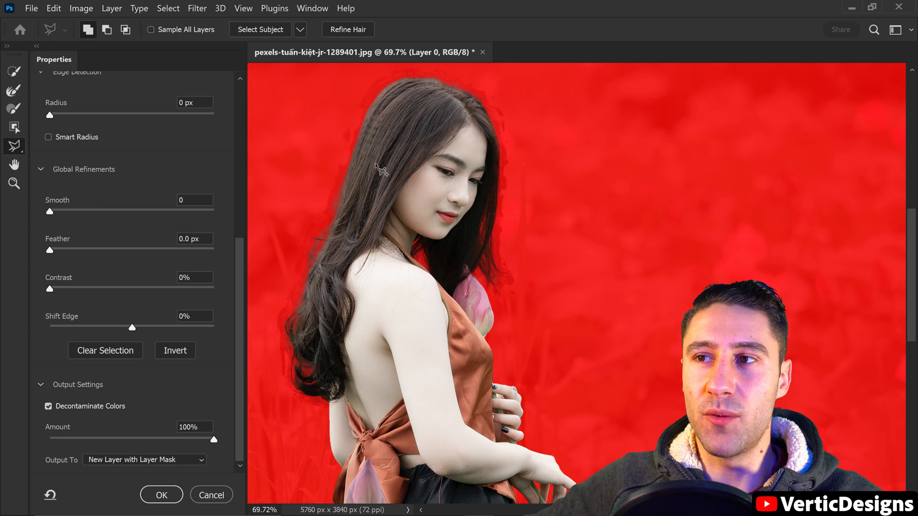
mouse_move(336, 276)
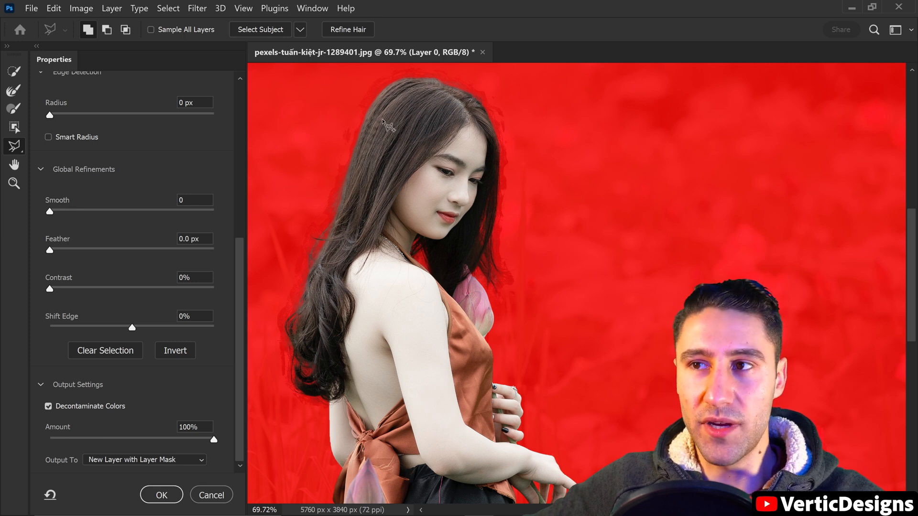
mouse_move(391, 151)
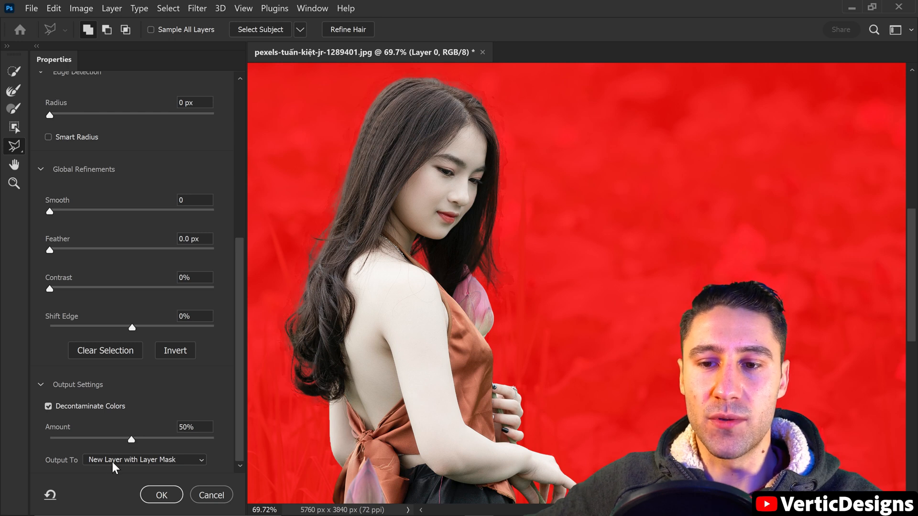
left_click(143, 460)
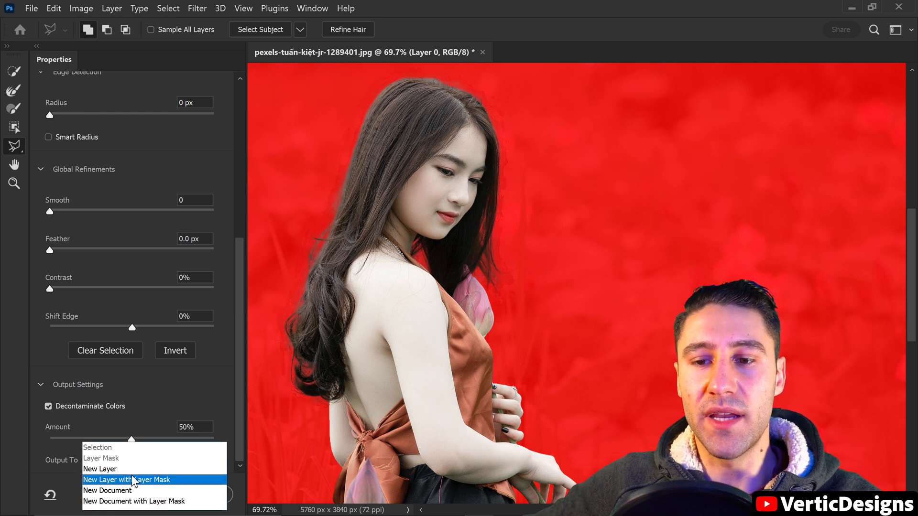
left_click(126, 479)
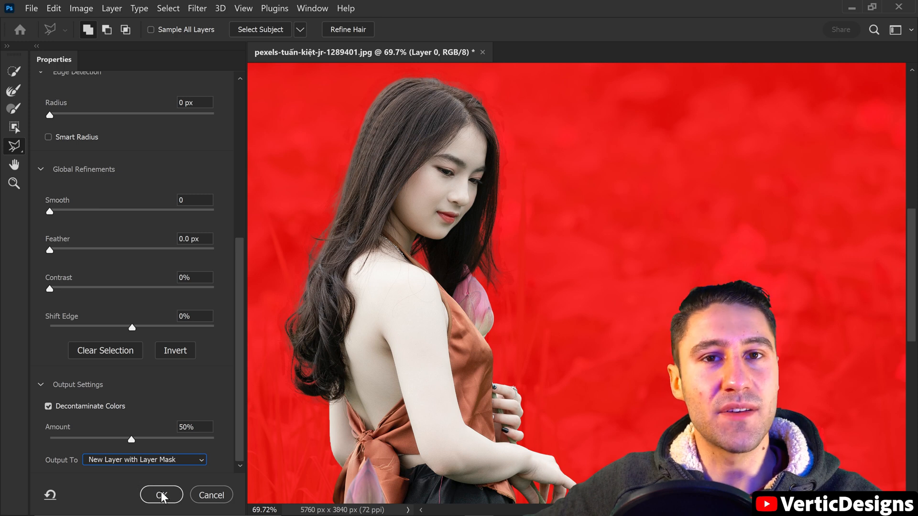
left_click(161, 495)
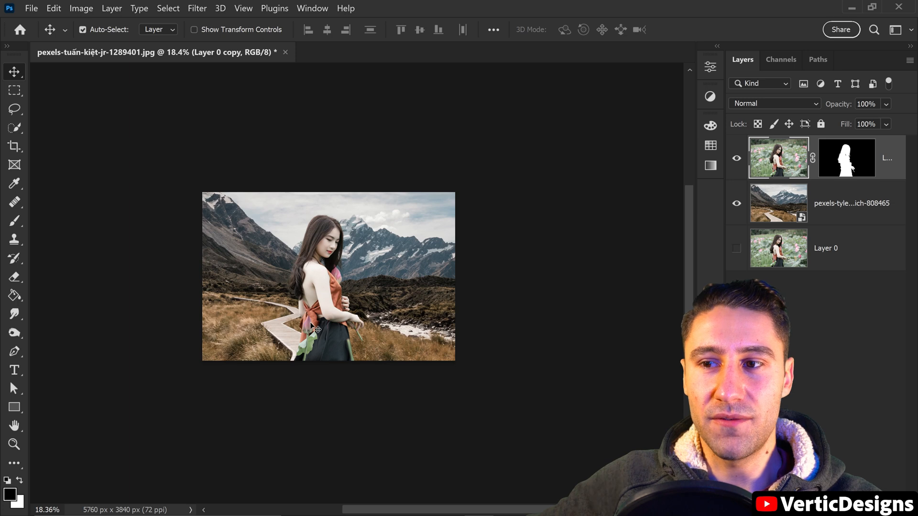
mouse_move(342, 271)
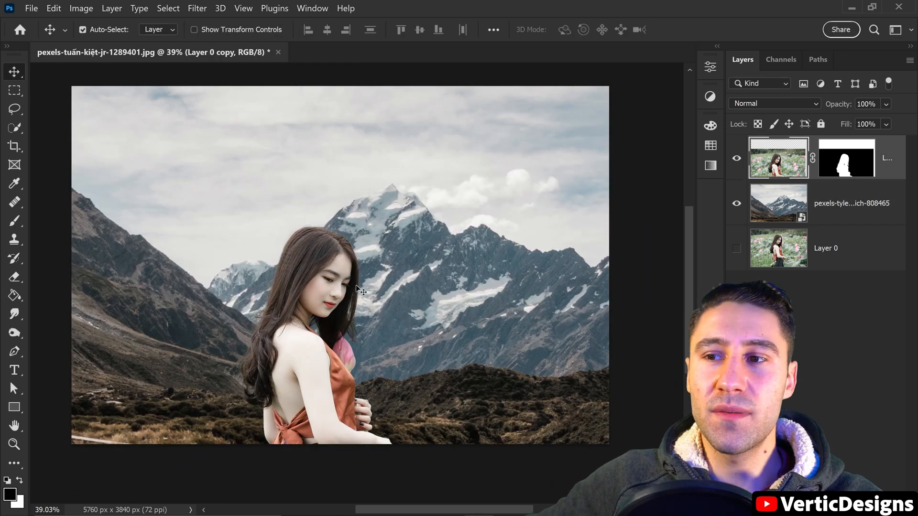
mouse_move(358, 241)
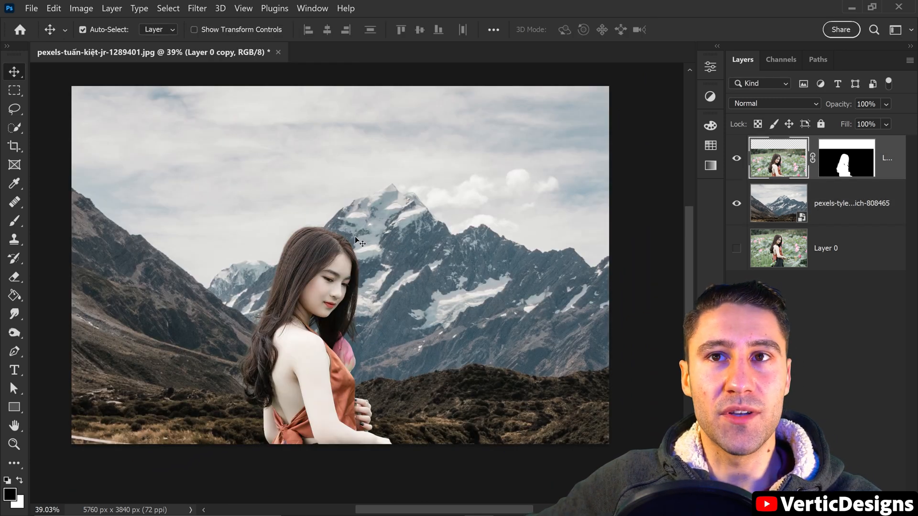
Step: Open the Image menu for adjustments to the repositioned cutout
left_click(81, 8)
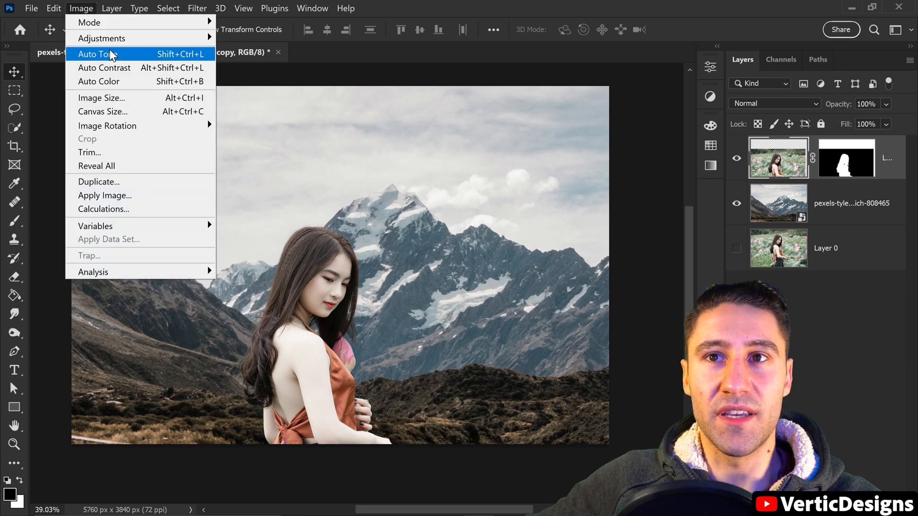